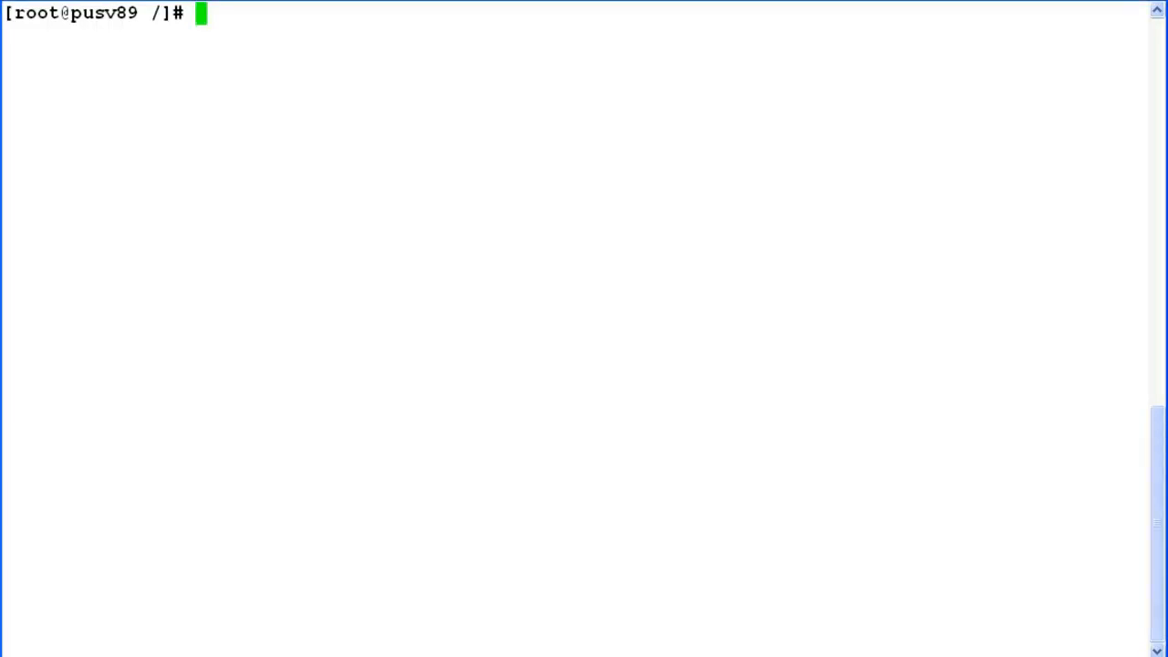
# Step: Open /etc/security/limits.conf in vi, confirm '* soft core unlimited', and quit to the shell
pyautogui.write('vi')
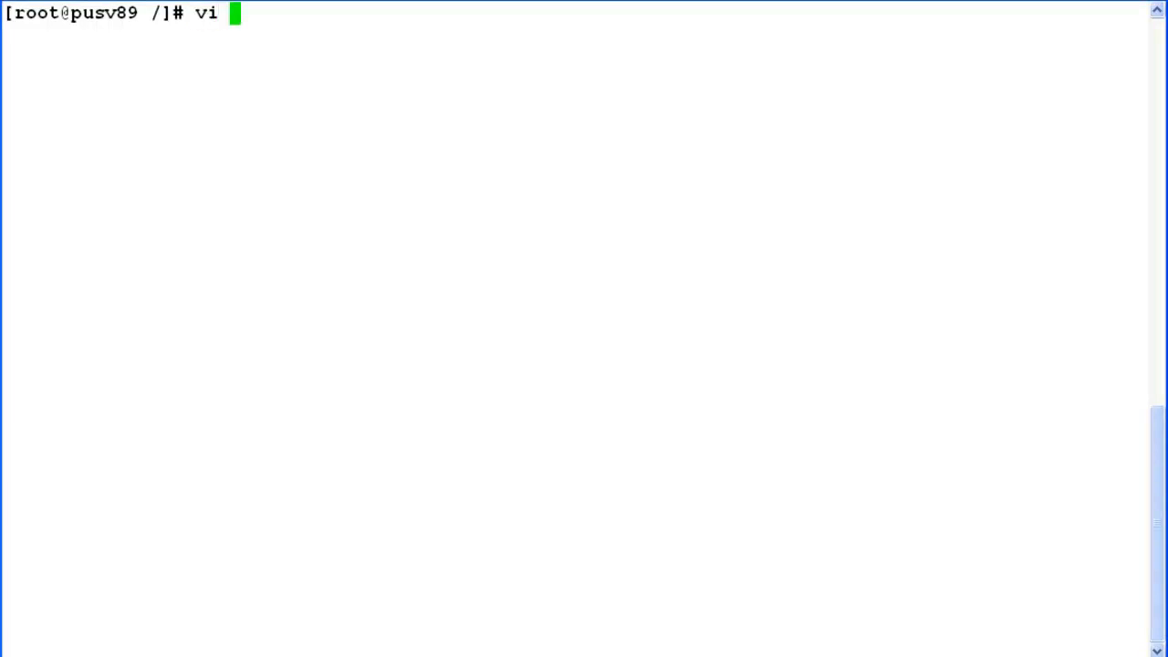
pyautogui.write('/etc/secu')
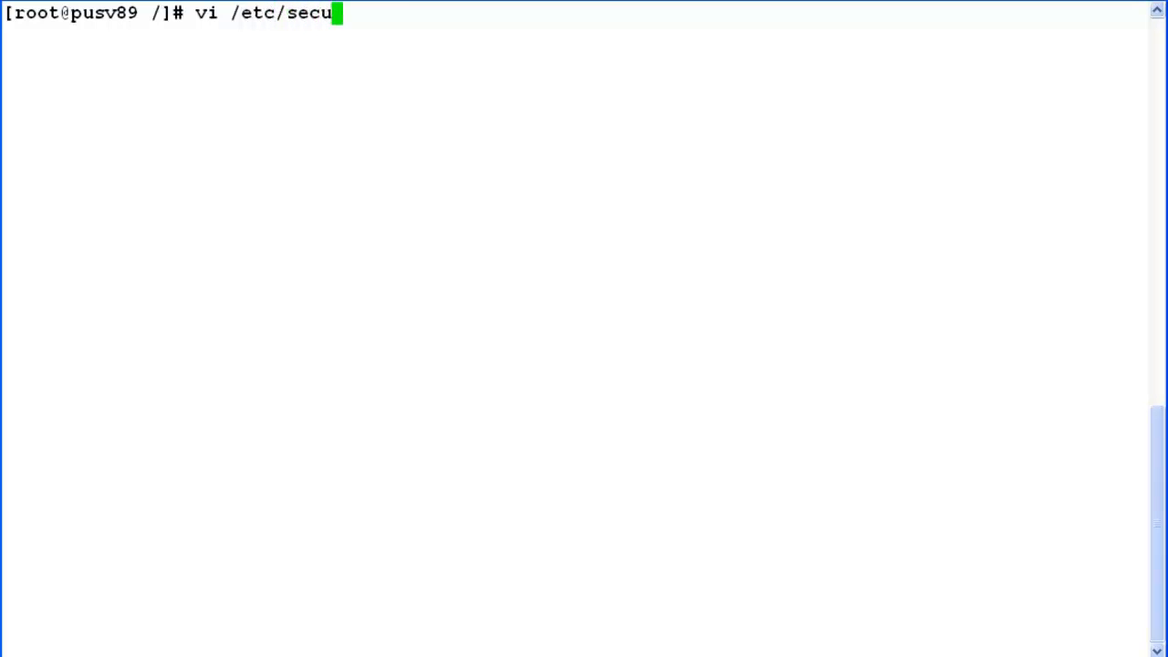
pyautogui.write('rity/')
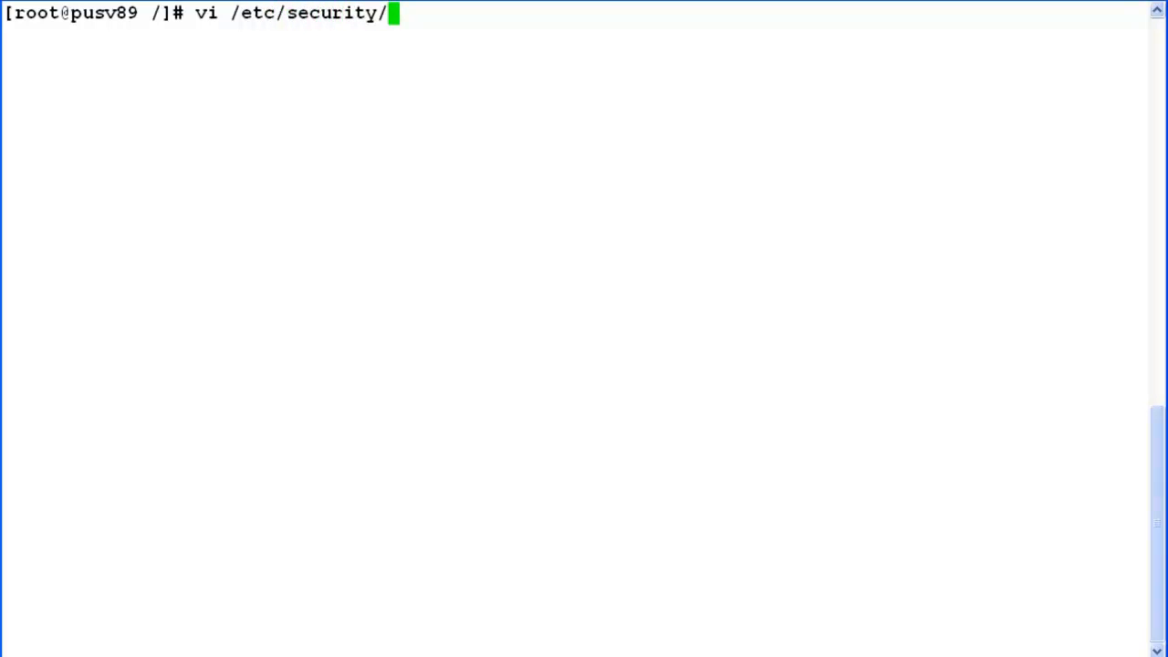
pyautogui.write('limi')
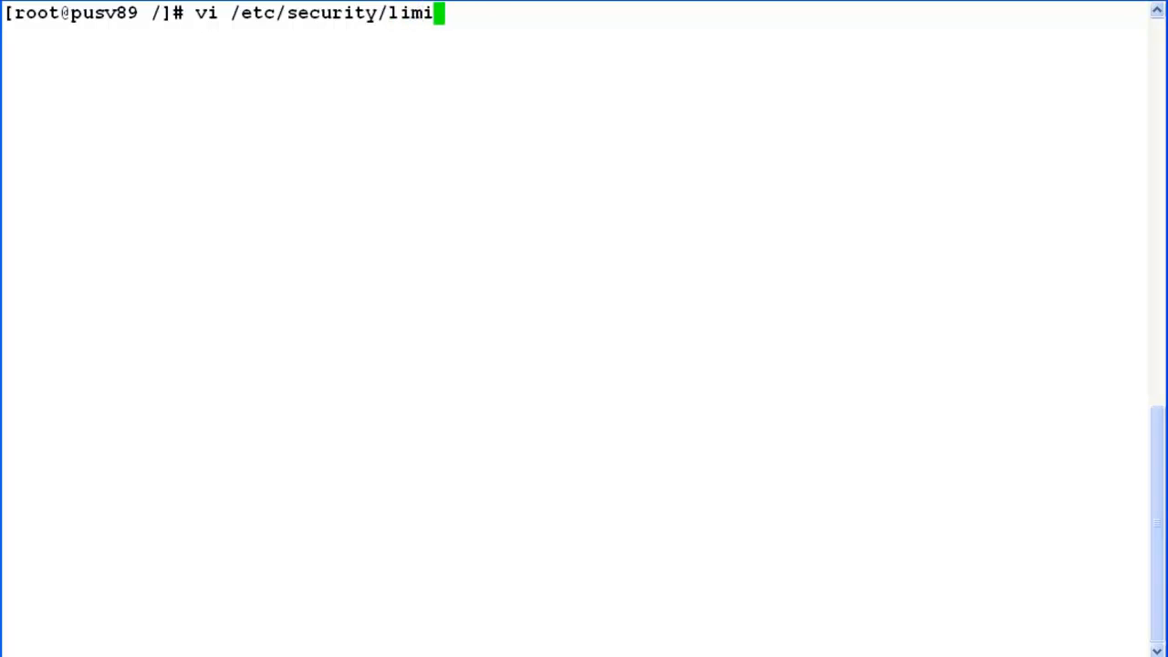
pyautogui.write('ts.conf')
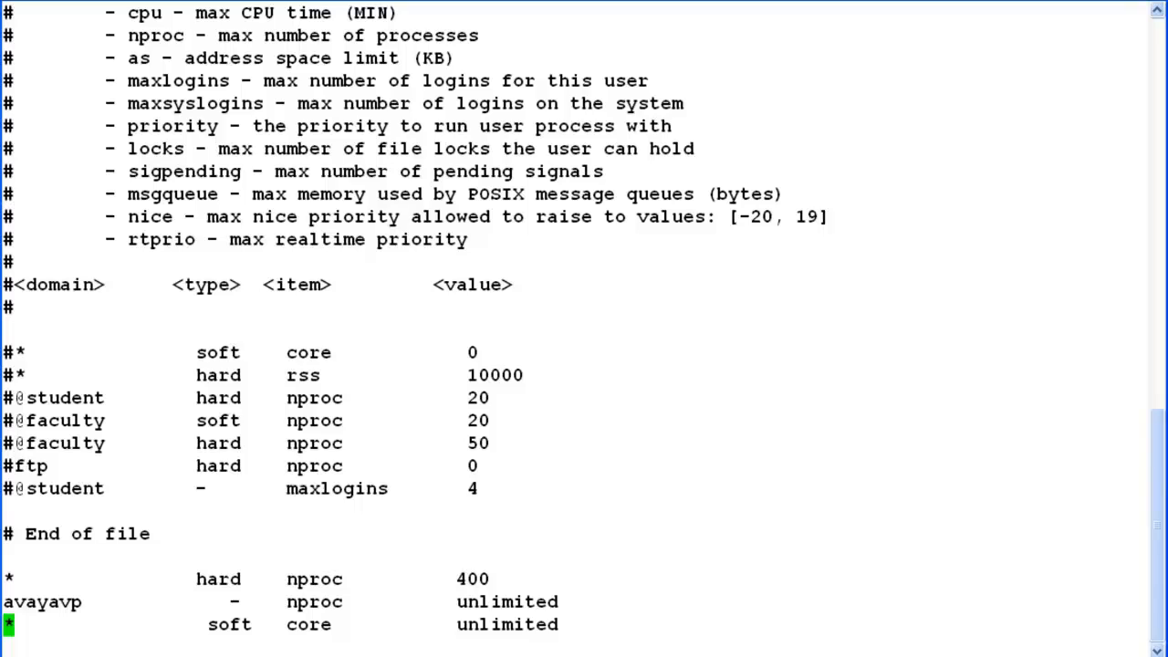
pyautogui.press(':')
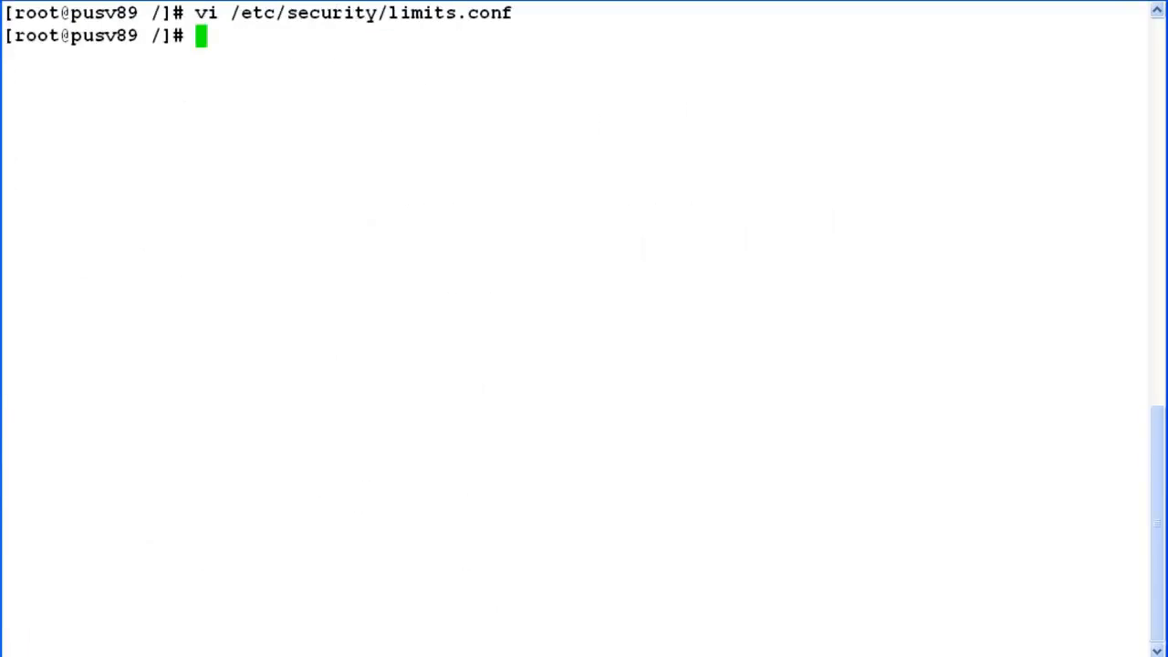
# Step: Append DAEMON_COREFILE_LIMIT='unlimited' to /etc/sysconfig/init in vi and save with :wq
pyautogui.write('vi')
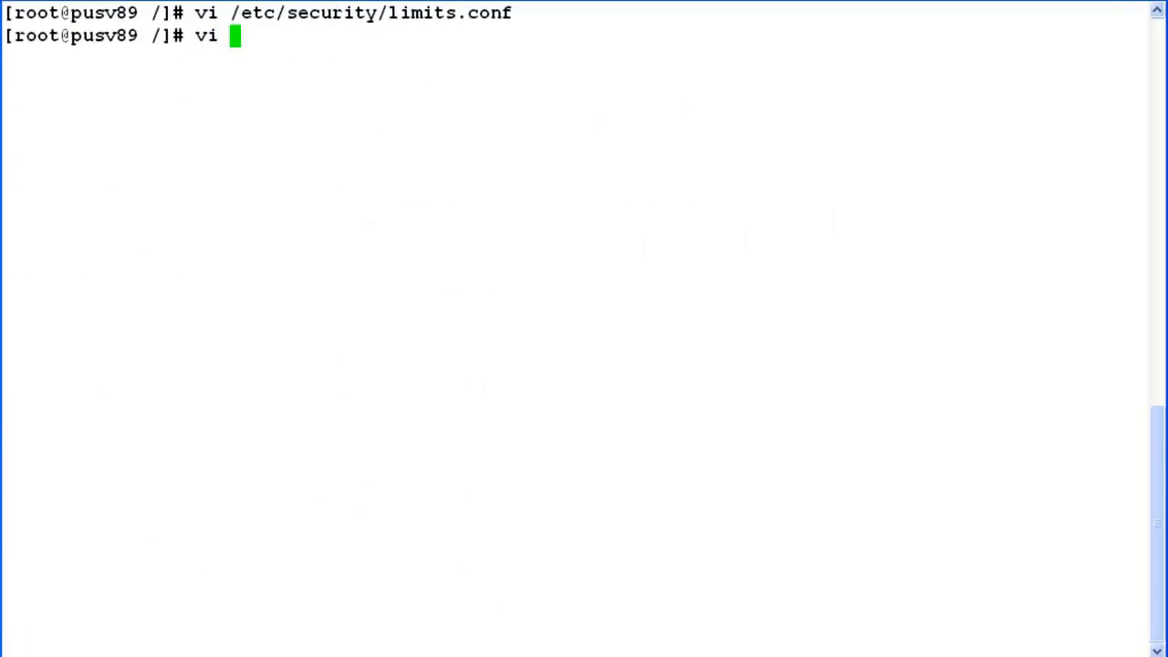
pyautogui.write('/etc')
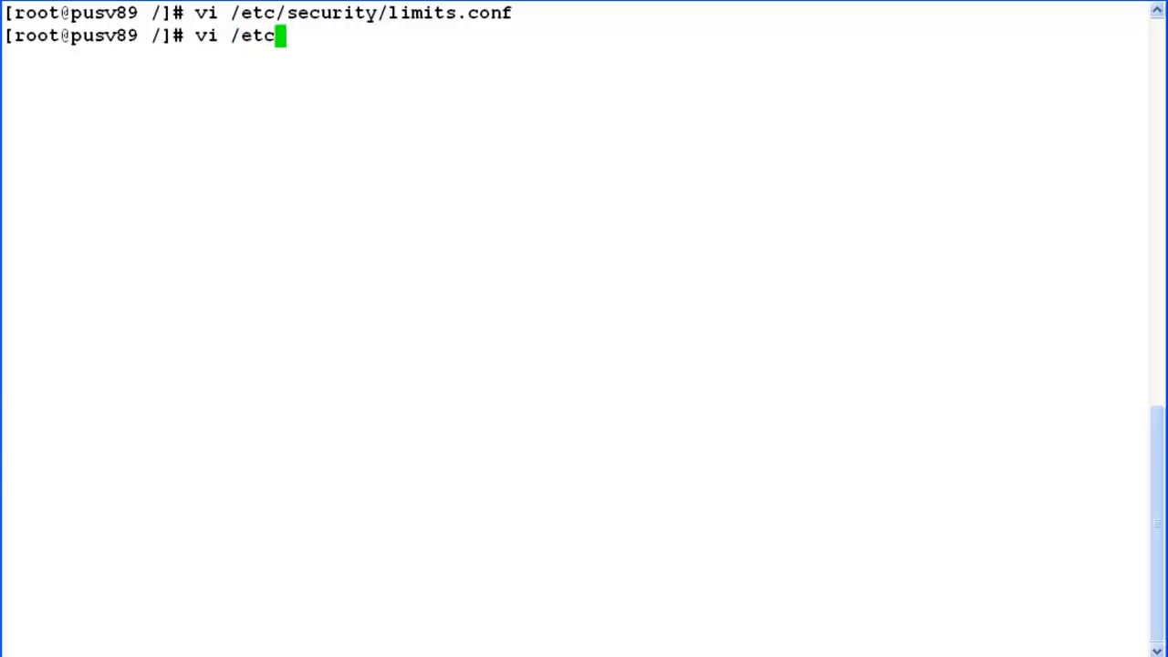
pyautogui.write('/sysconfig/')
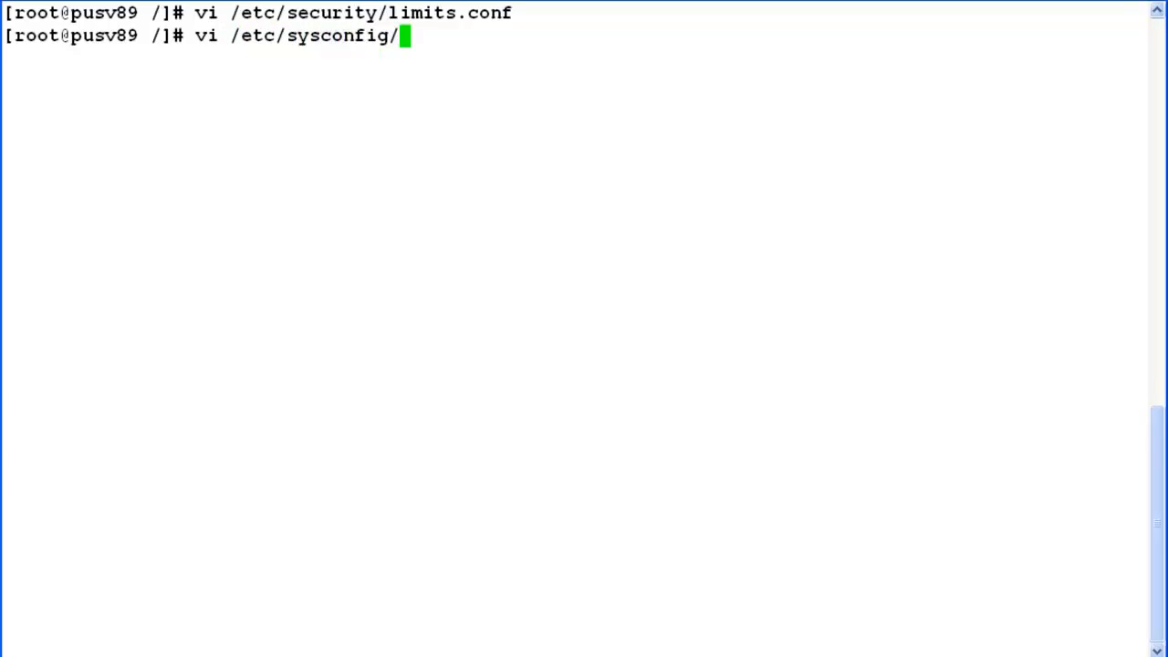
pyautogui.write('init')
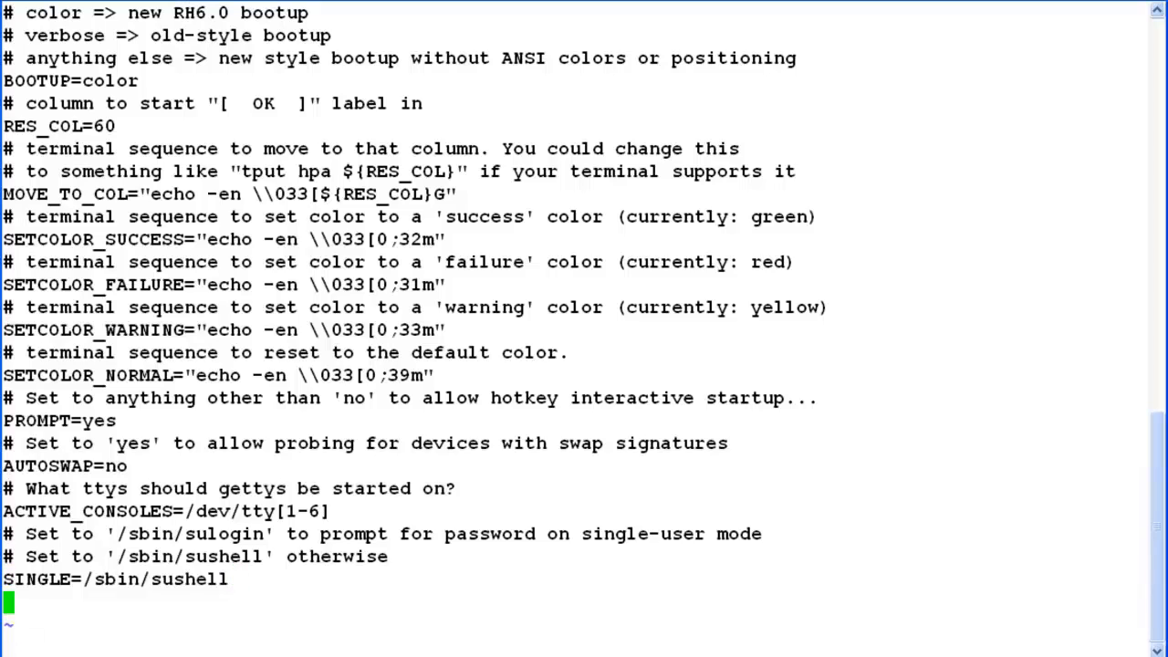
pyautogui.write("DAEMON_COREFILE_LIMIT='unl")
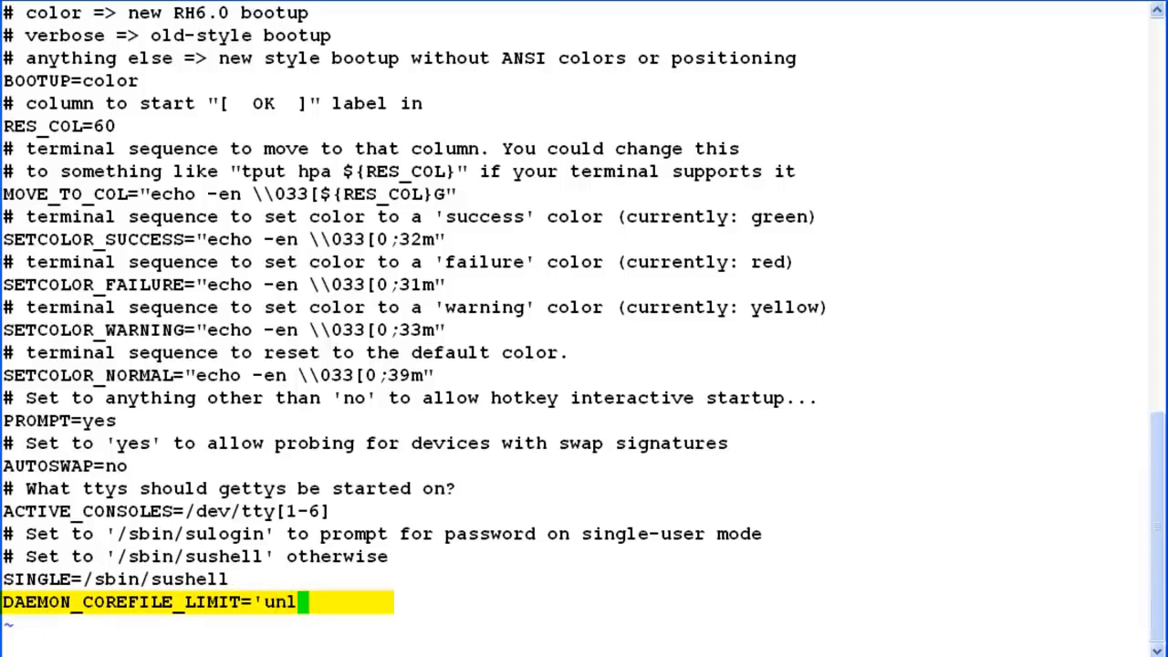
pyautogui.write("imited'")
pyautogui.click(575, 647)
pyautogui.write(':')
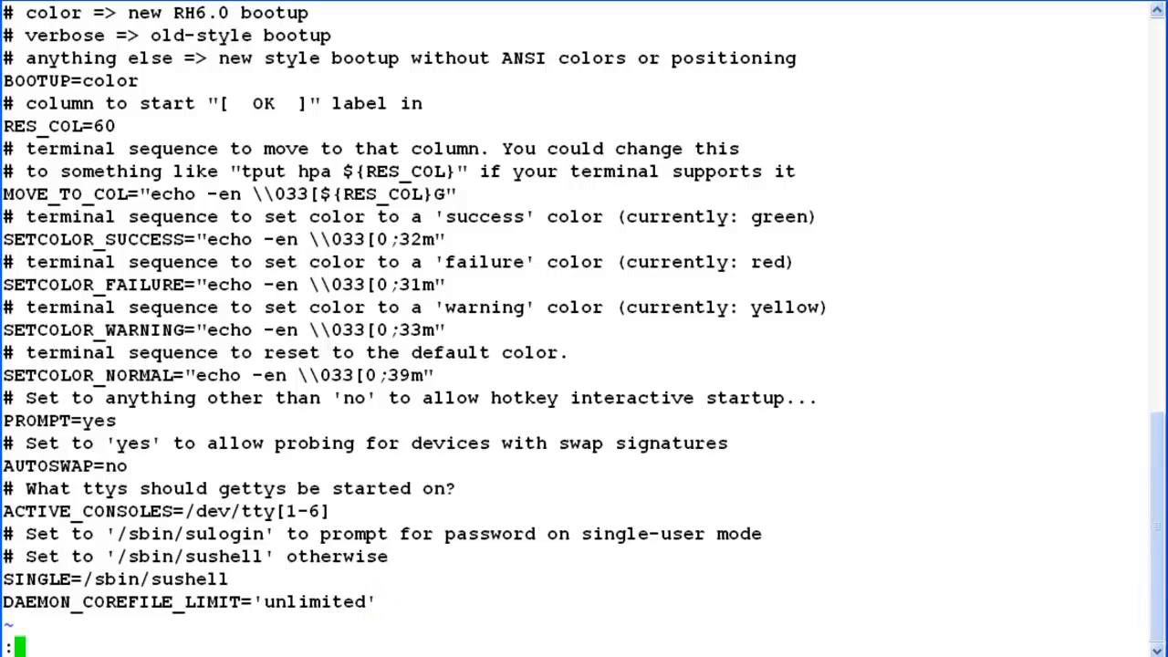
pyautogui.write('wq')
pyautogui.write('vi')
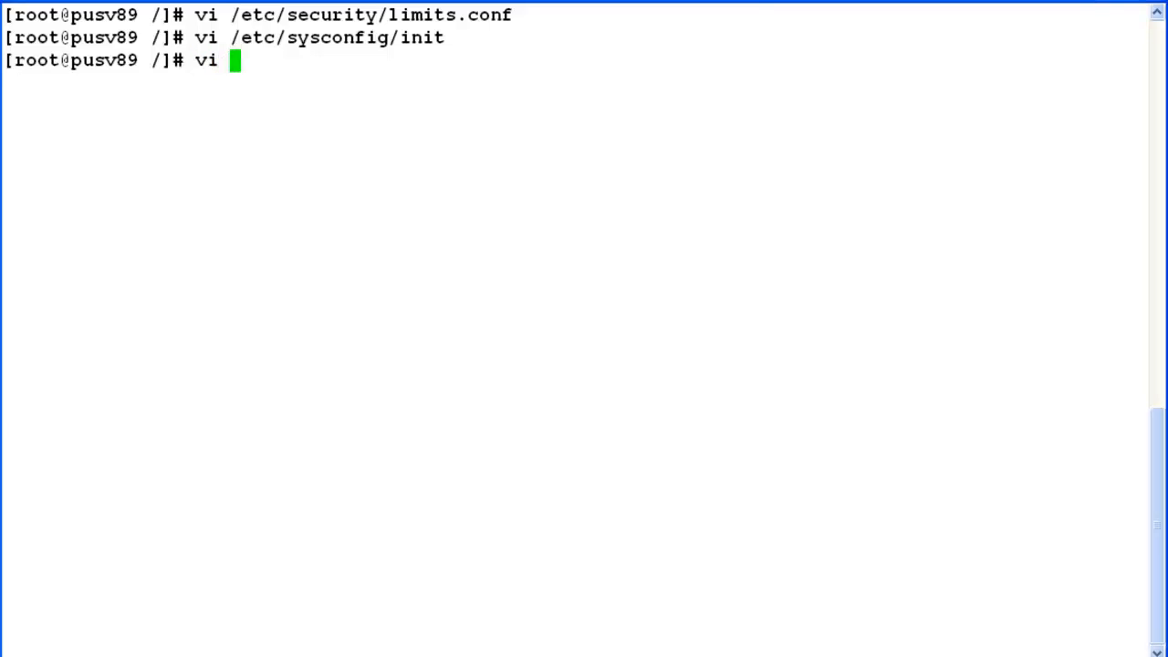
pyautogui.write('/etc/')
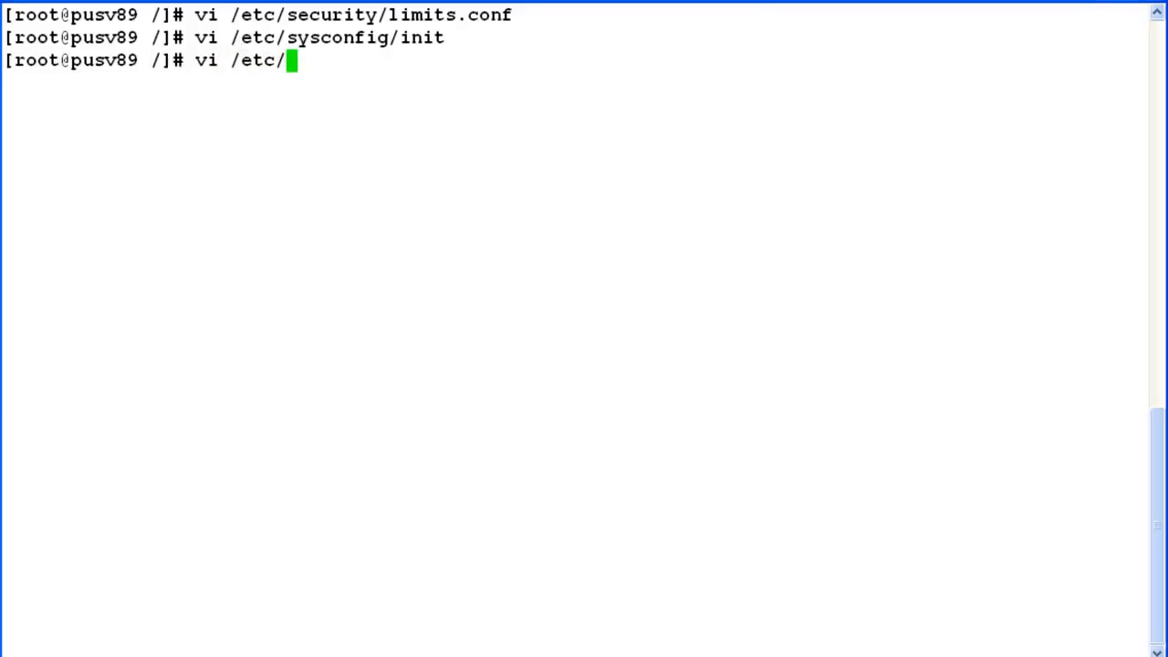
pyautogui.write('init.d/f')
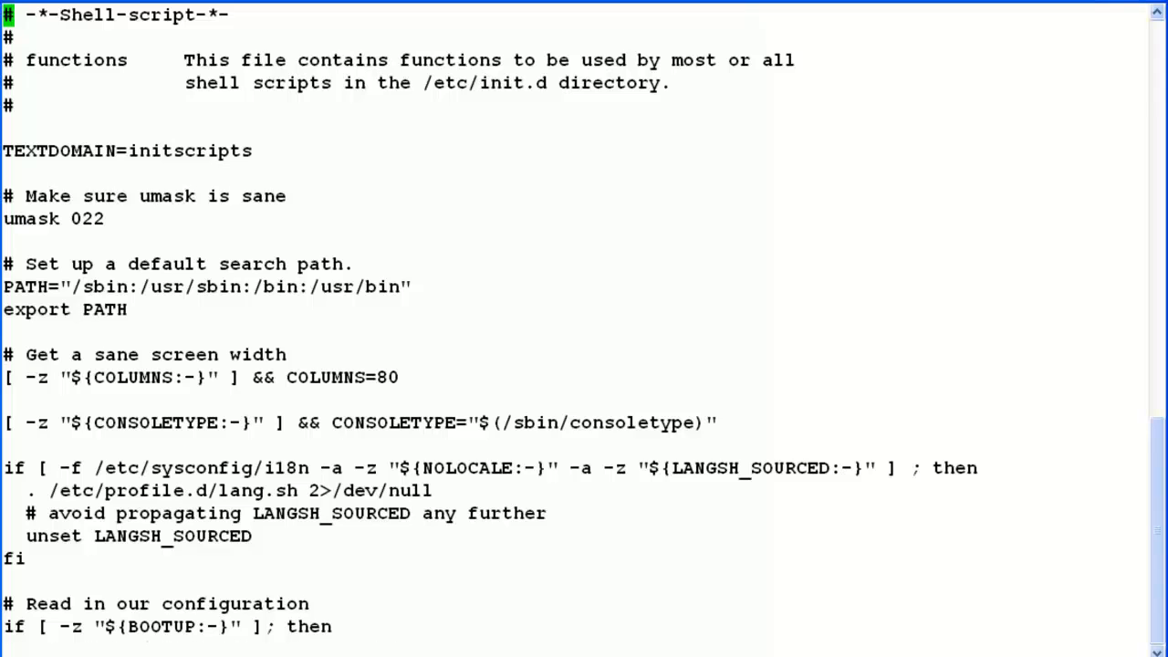
pyautogui.scroll(-3)
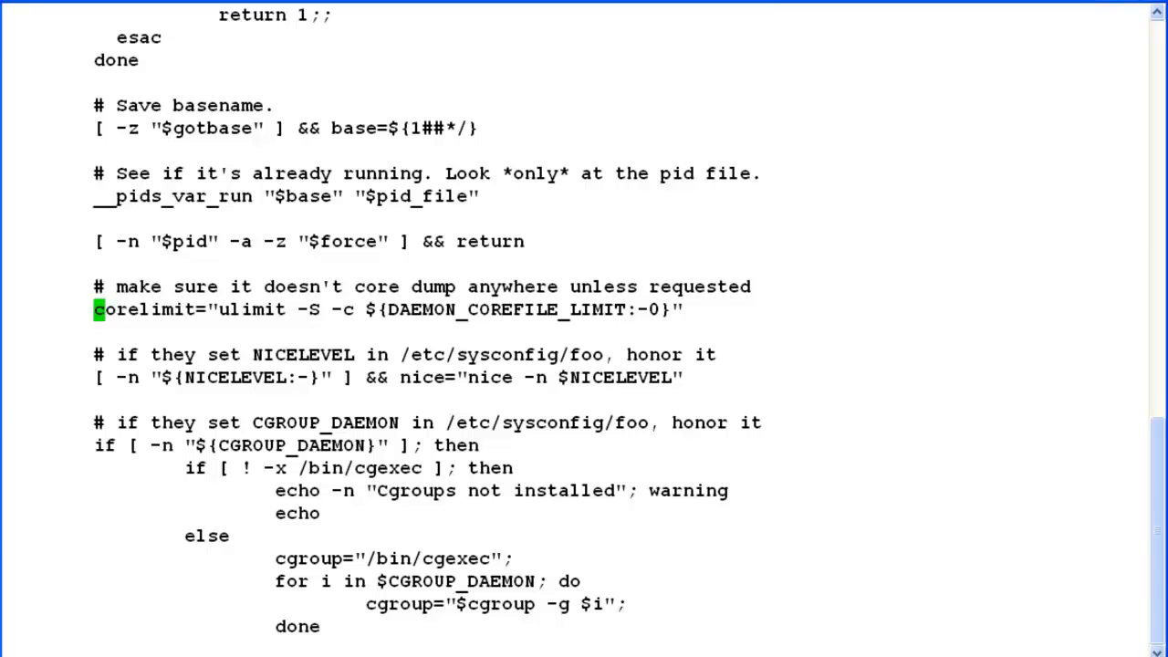
pyautogui.write(':wq')
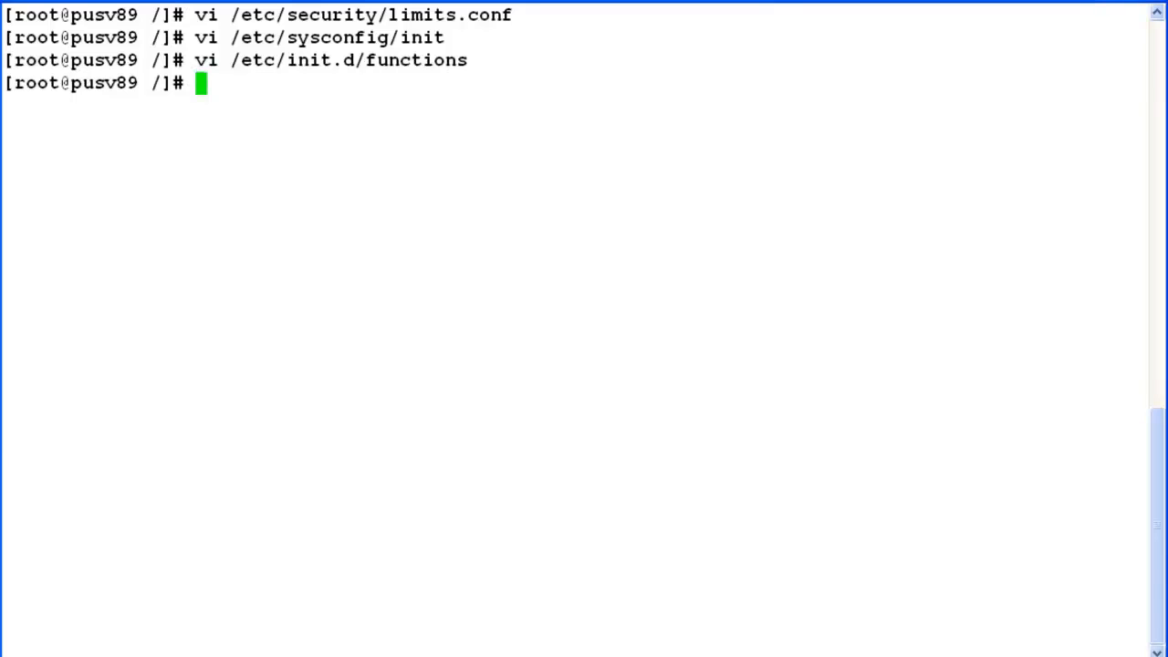
# Step: Insert kernel.core_pattern = /tmp/core-%p into /etc/sysctl.conf in vi and save it
pyautogui.write('vi /etc/sysc')
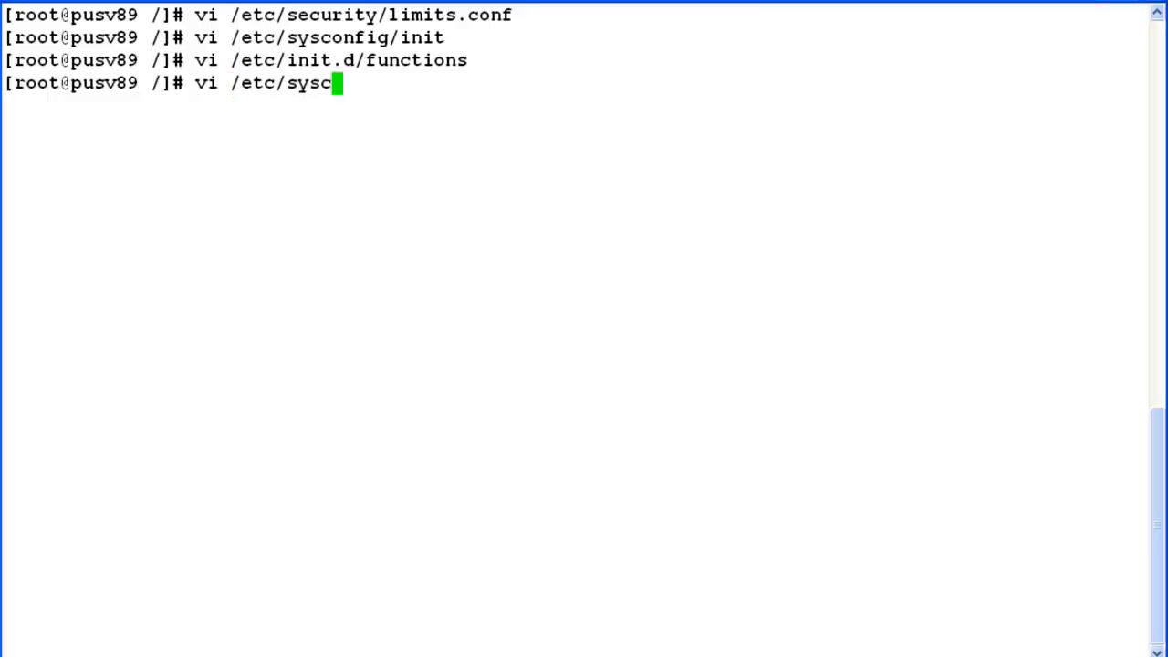
pyautogui.write('tl')
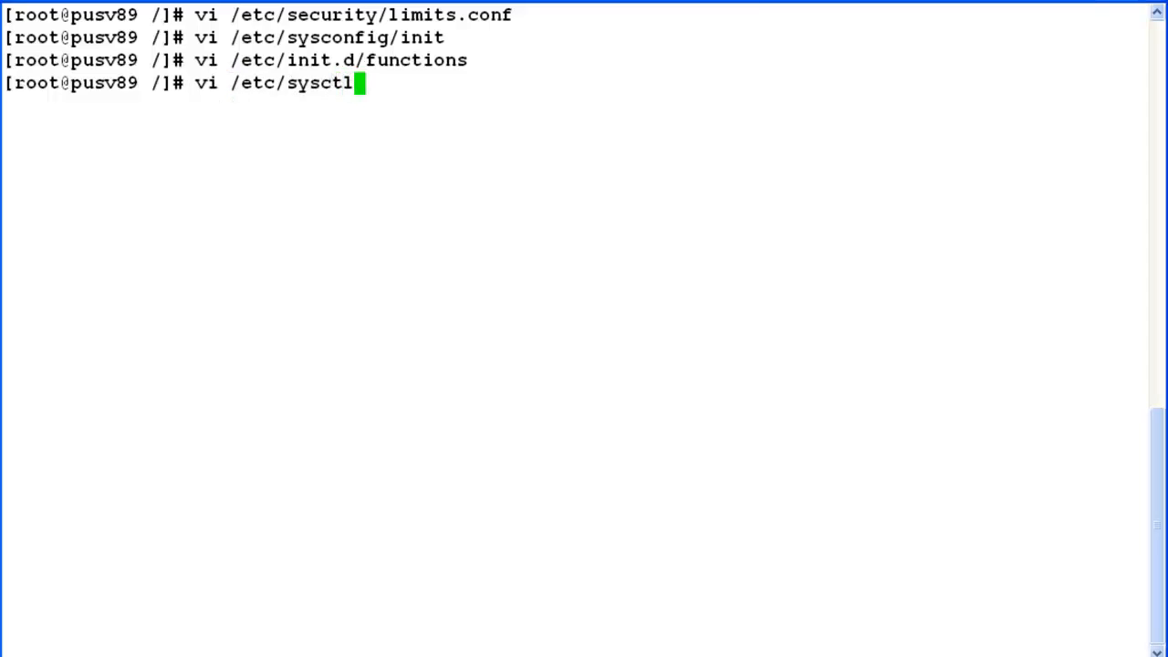
pyautogui.write('.conf')
pyautogui.write('kernel.core_pattern =')
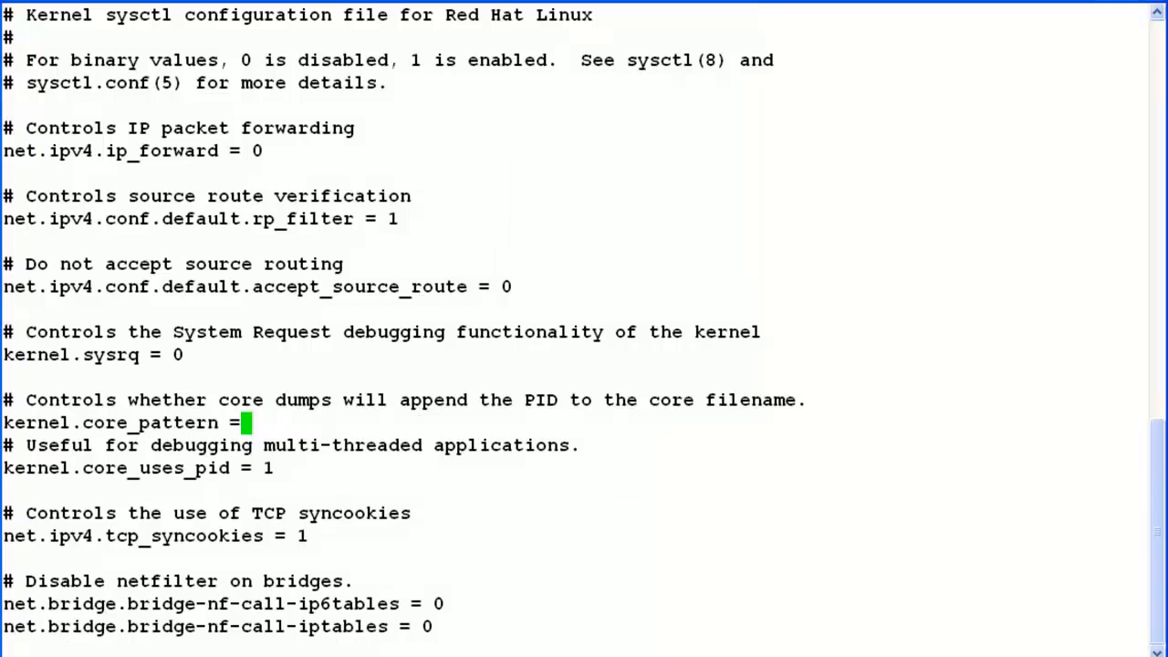
pyautogui.write('/tmp/core-%p')
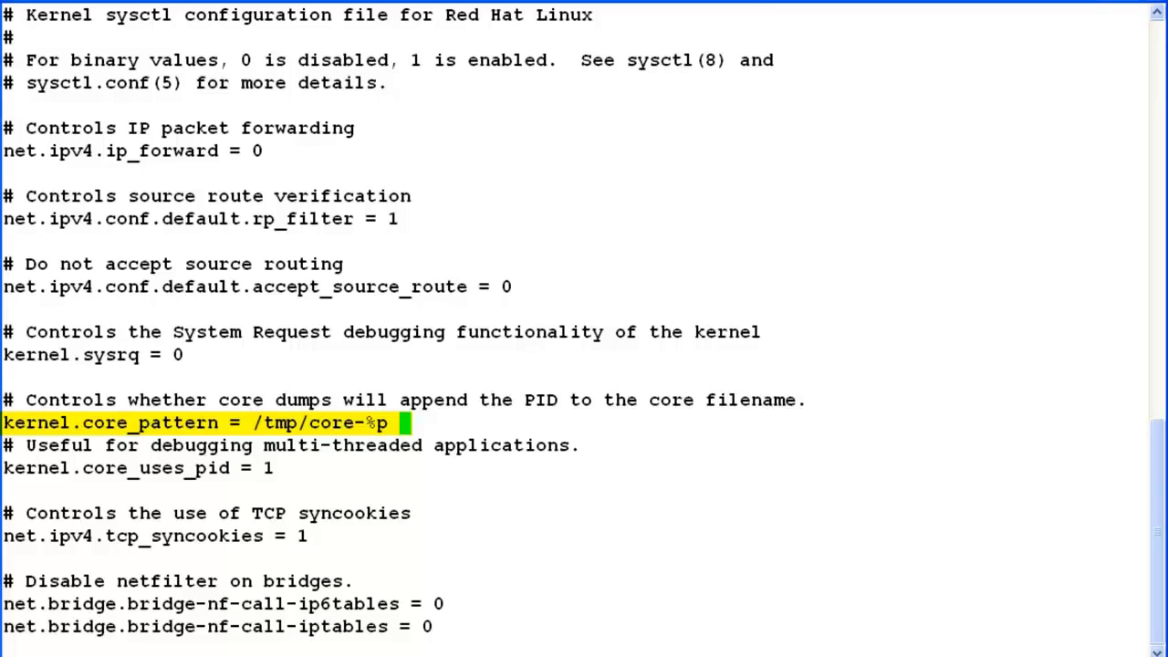
pyautogui.click(390, 422)
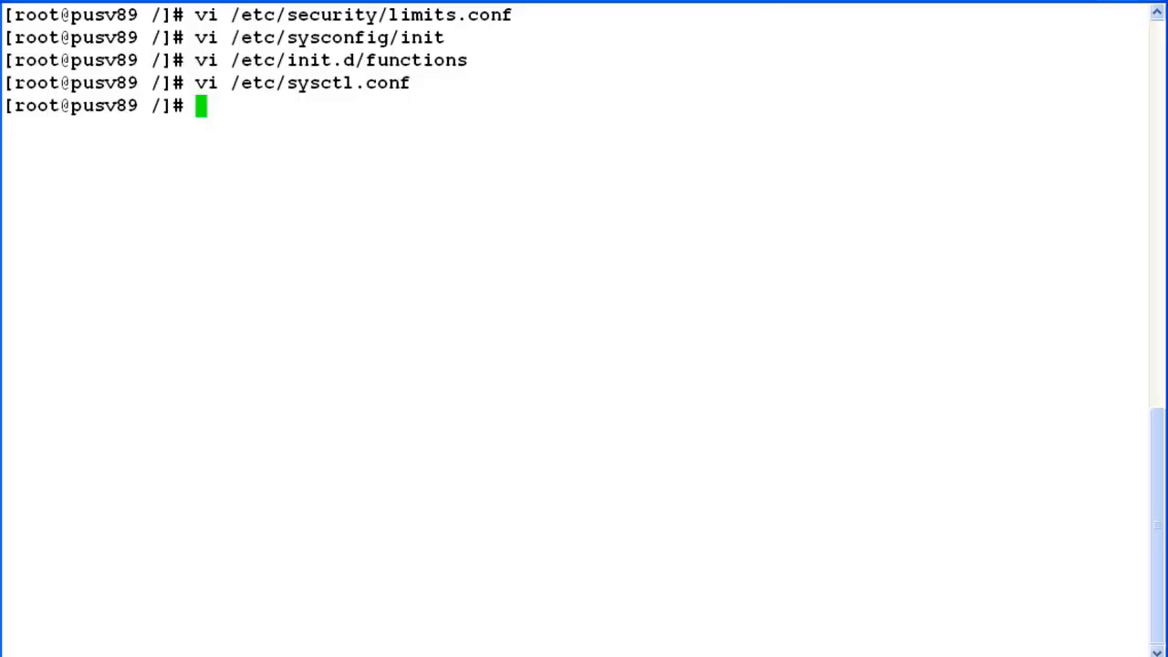
# Step: Run ulimit -c unlimited to lift the shell's core file size limit
pyautogui.write('ulimit -c')
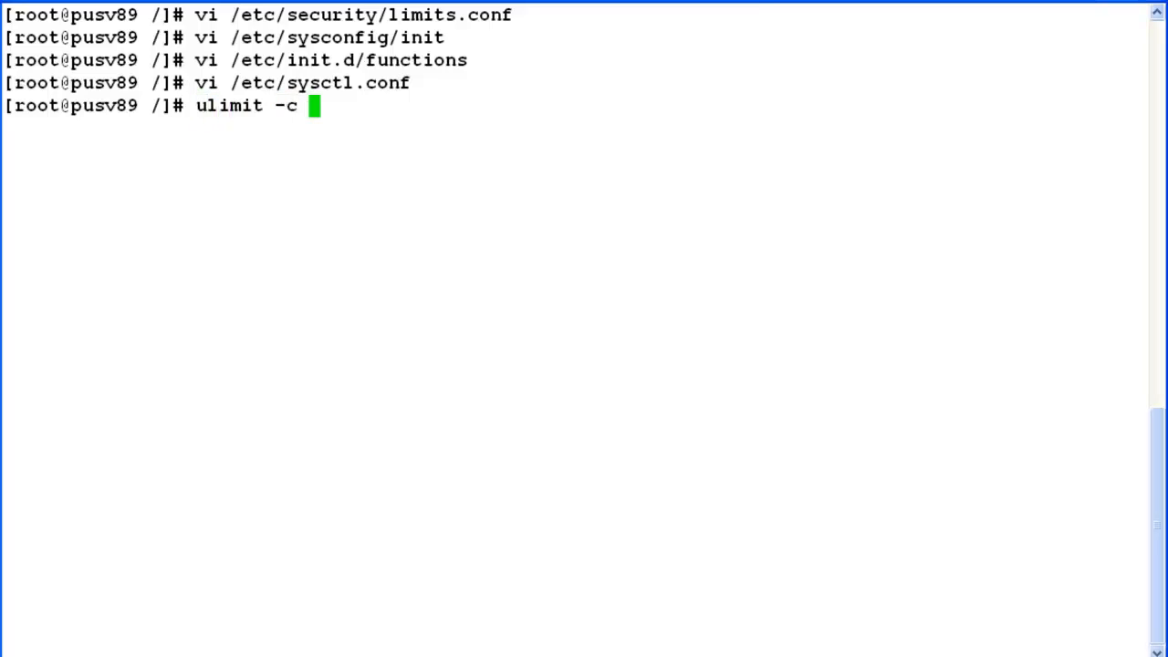
pyautogui.write('unlimited')
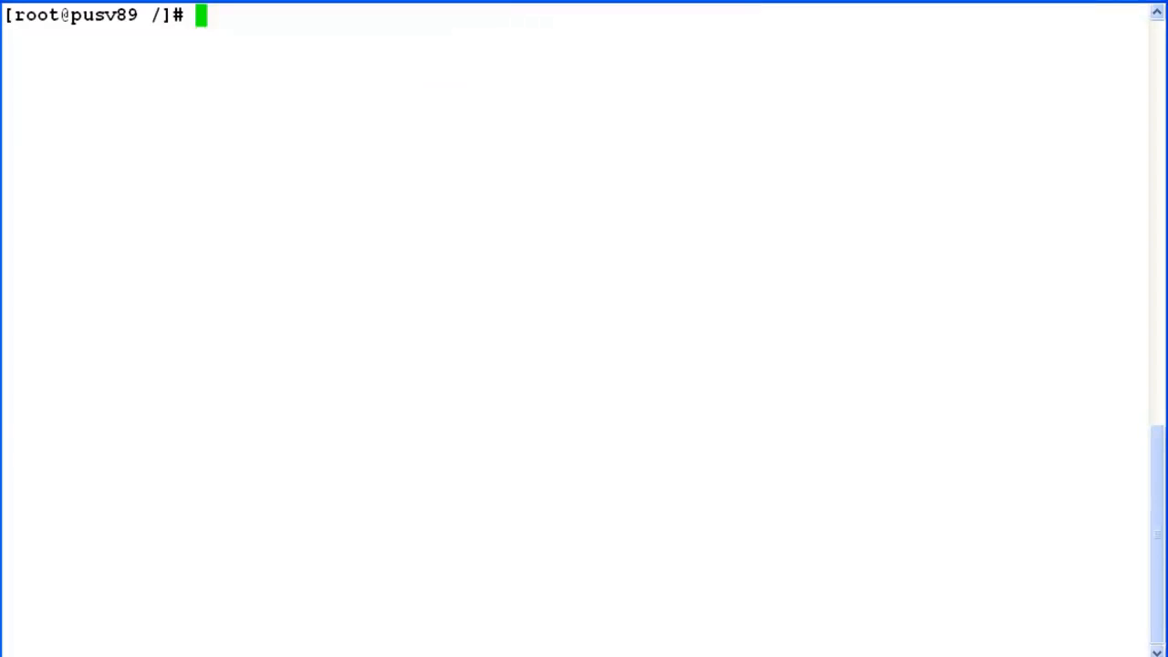
# Step: Edit the last limits.conf entry to '* hard core 0' in vi and save with :wq
pyautogui.write('vi /etc')
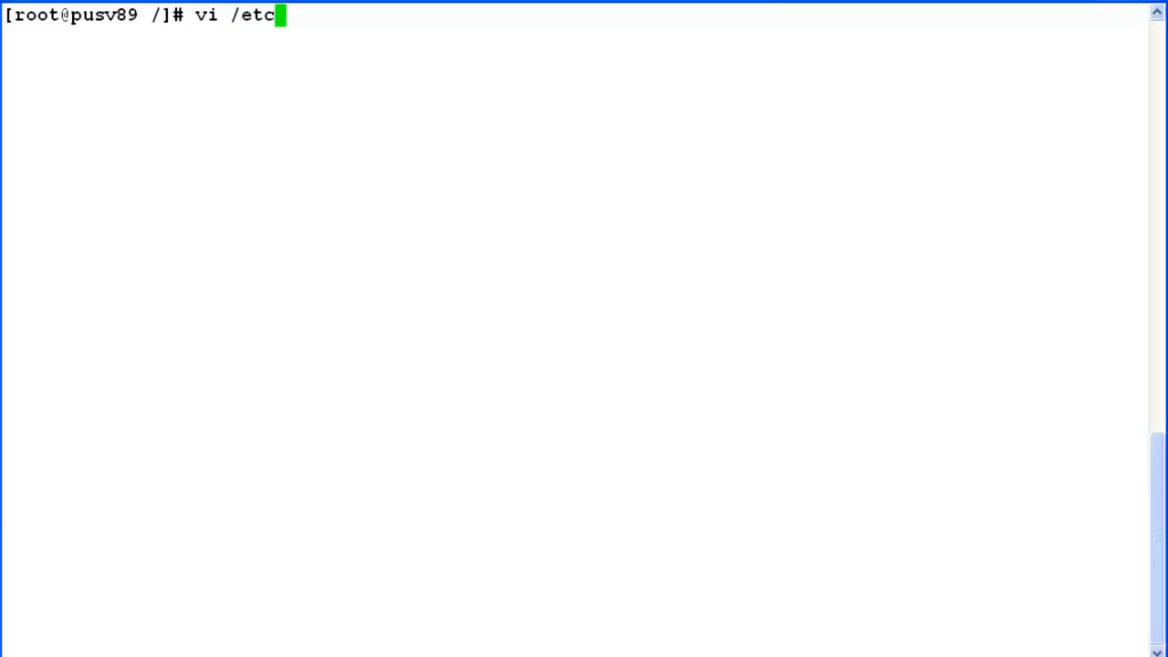
pyautogui.write('/security/')
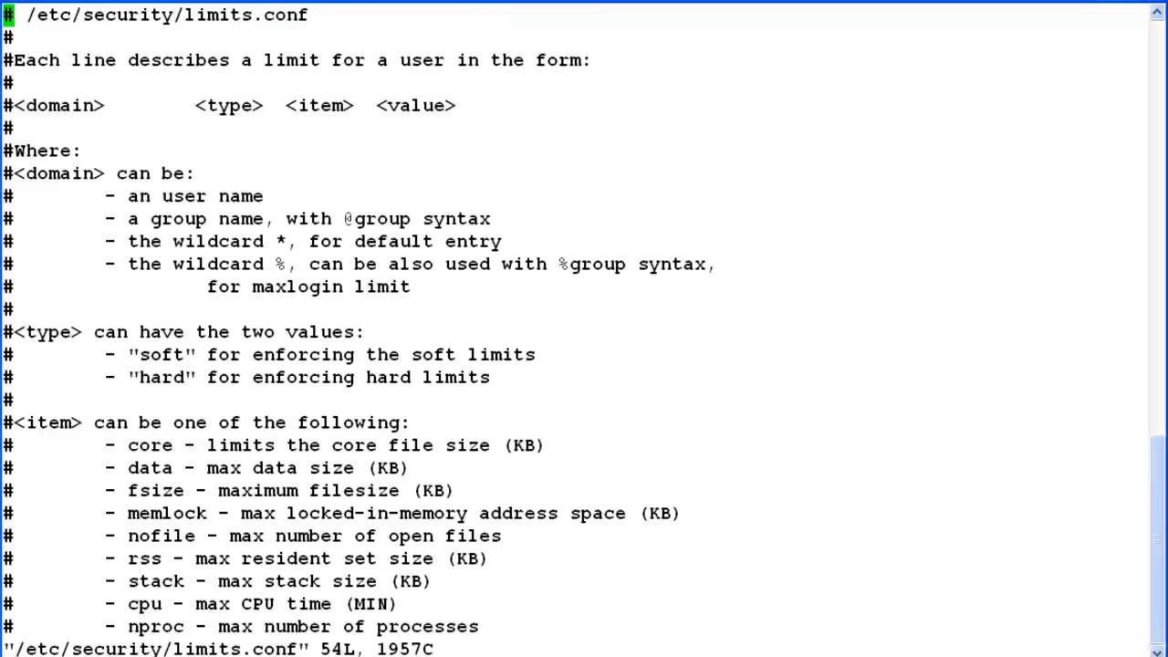
pyautogui.scroll(-3)
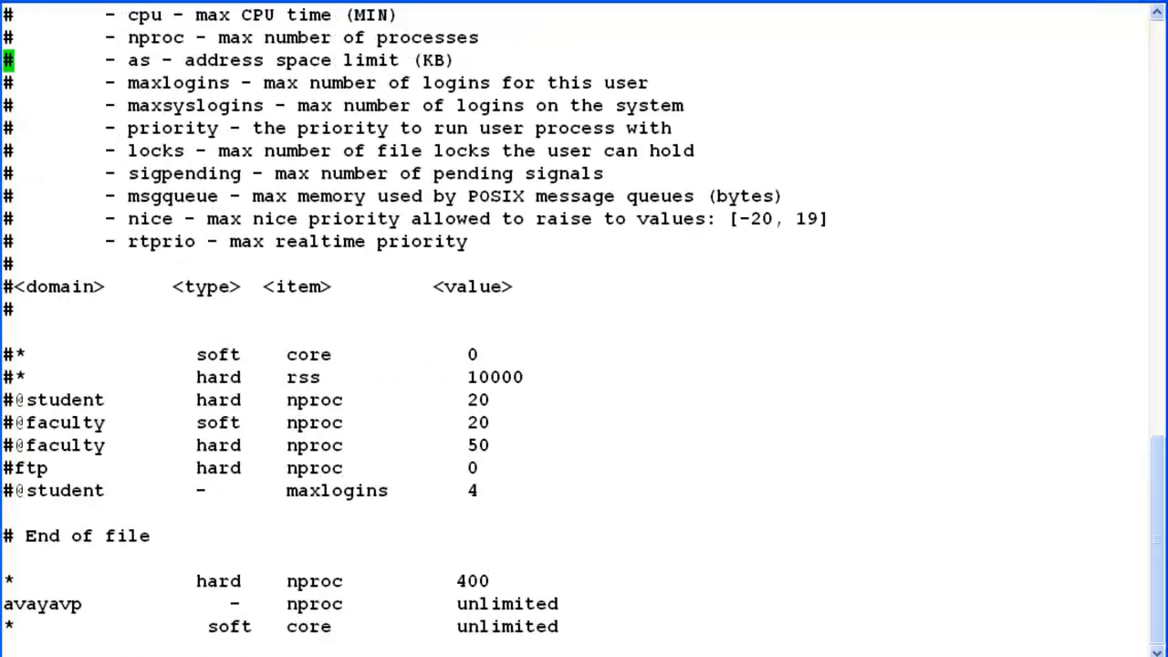
pyautogui.click(309, 627)
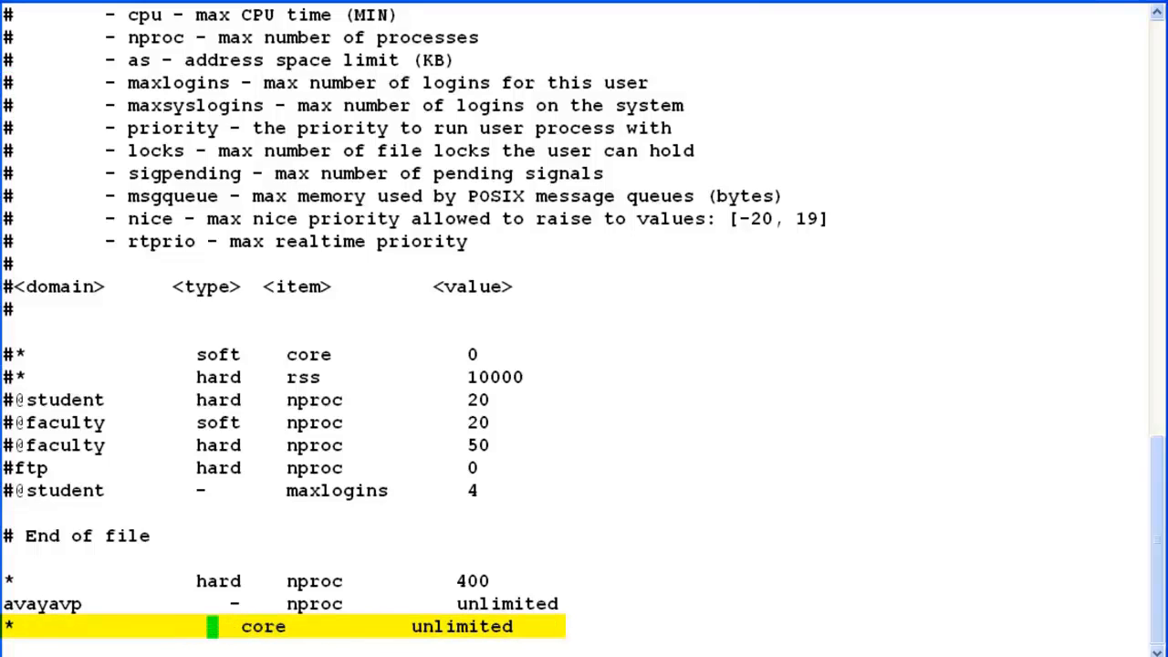
pyautogui.write('hard')
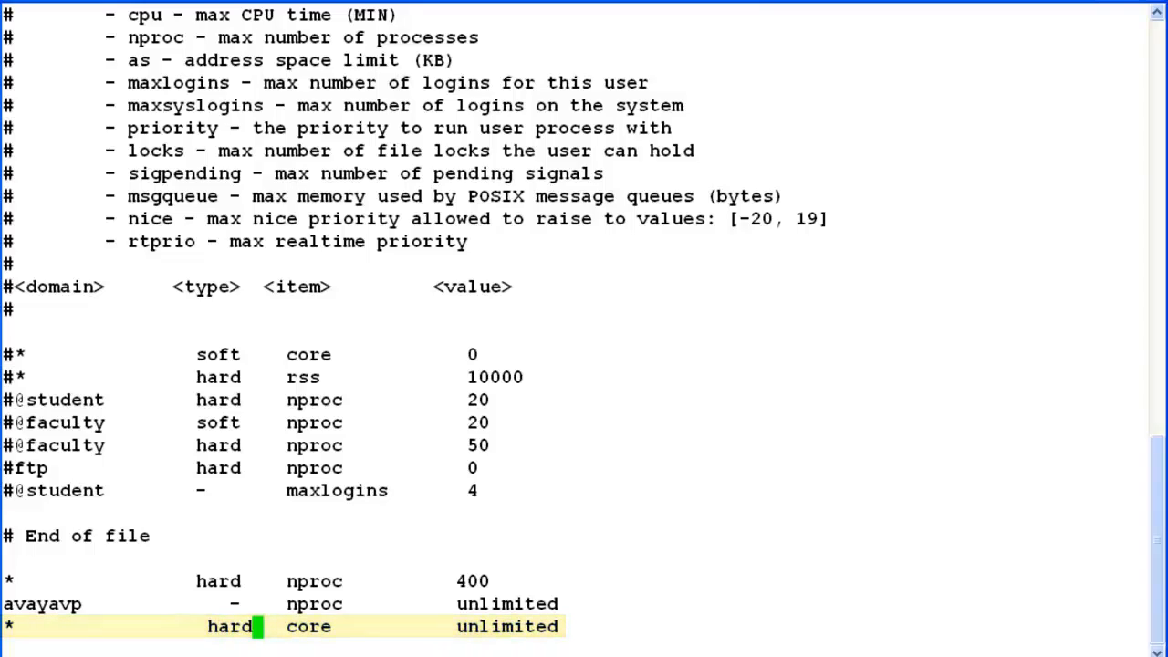
pyautogui.write('0')
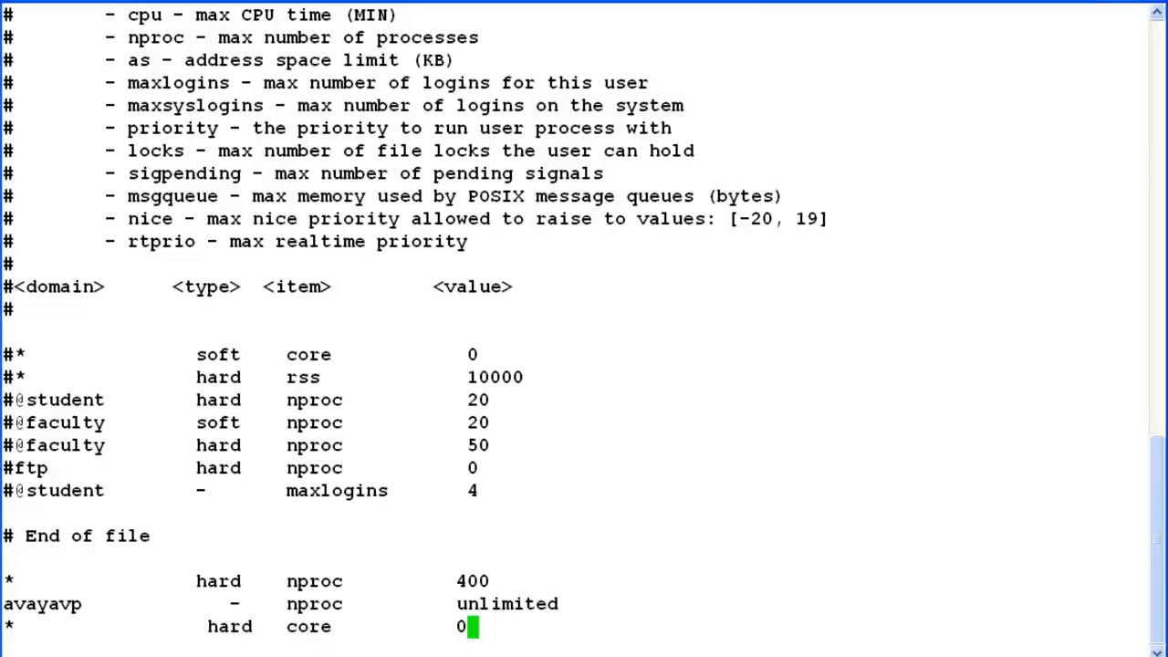
pyautogui.write(':wq')
pyautogui.write('vi')
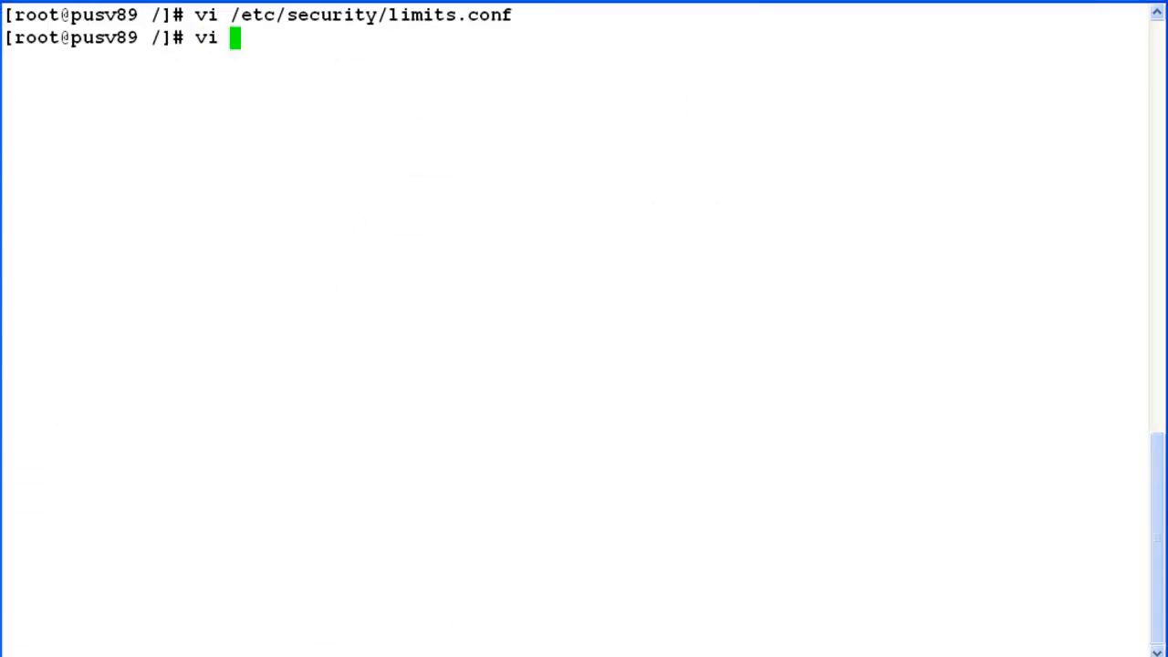
# Step: Open /etc/sysctl.conf in vi and scroll to the kernel.core_pattern line
pyautogui.write('/etc')
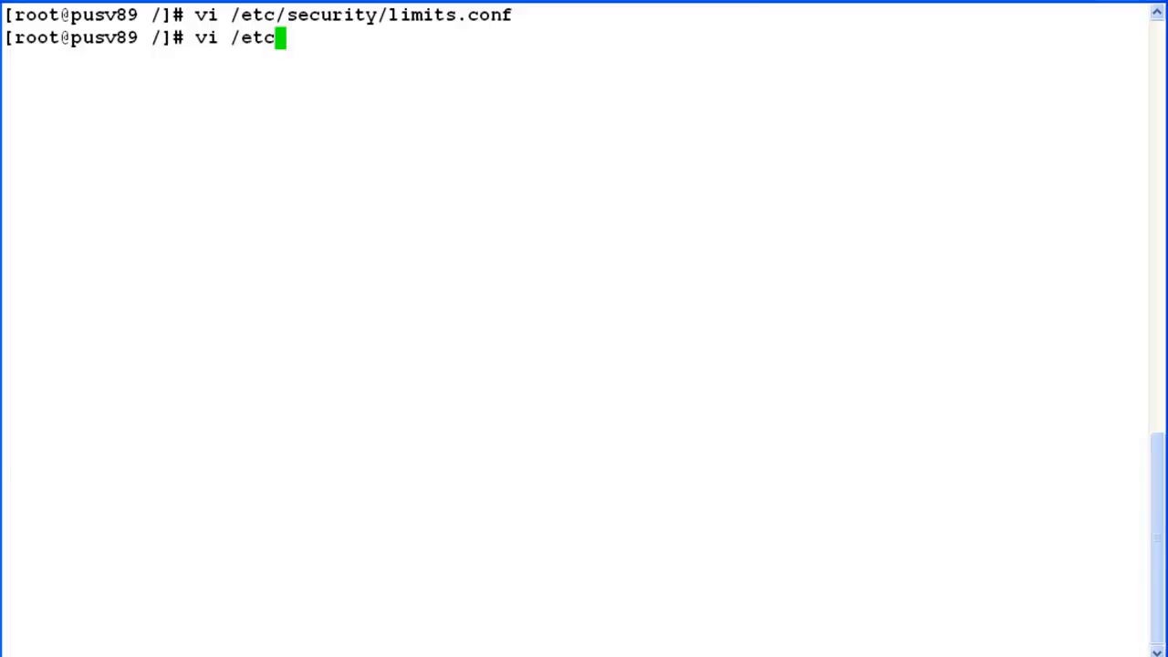
pyautogui.write('/sysctl.')
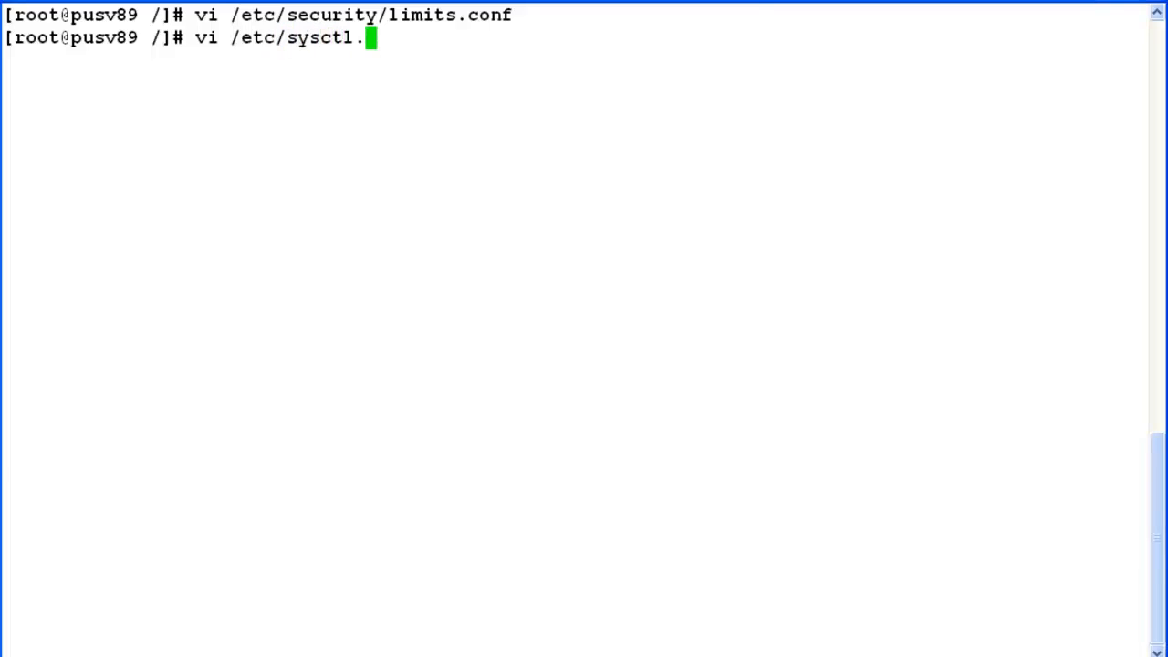
pyautogui.write('conf')
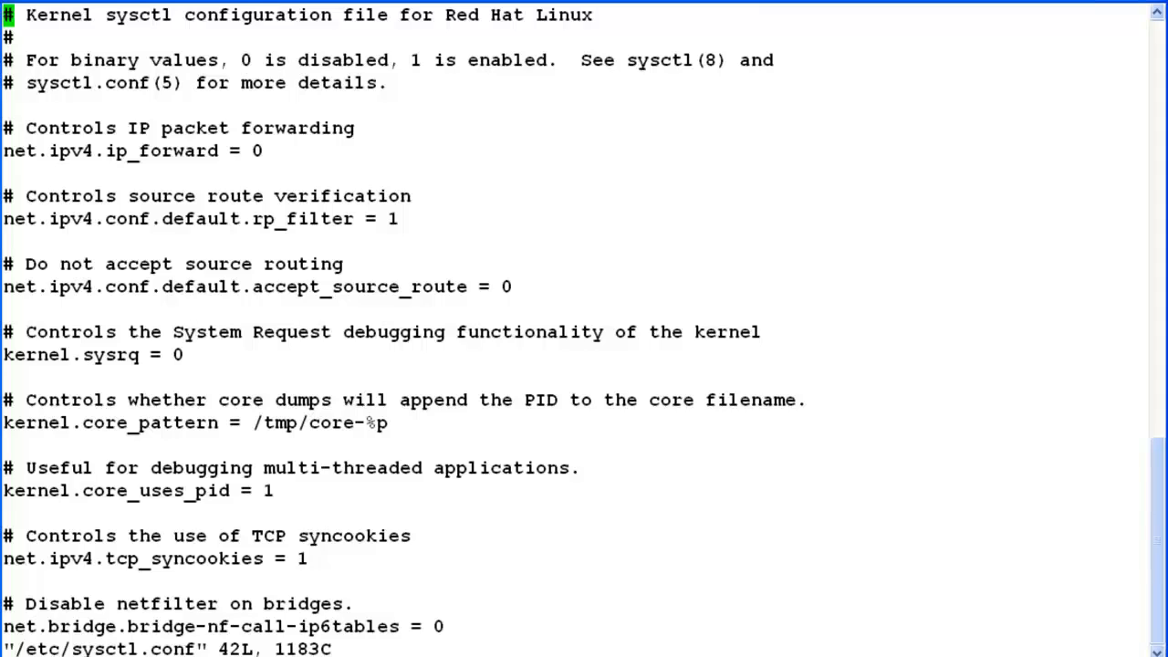
pyautogui.scroll(-3)
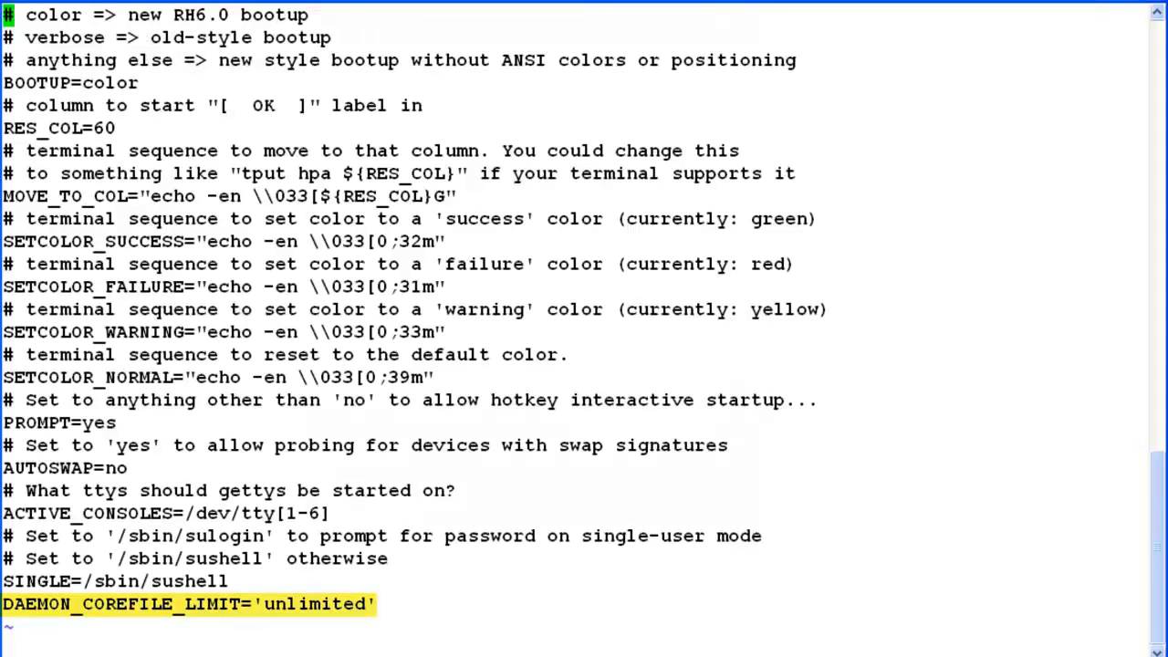
# Step: Search for LIMIT in /etc/sysconfig/init and change DAEMON_COREFILE_LIMIT to 0
pyautogui.write('/LIMIT')
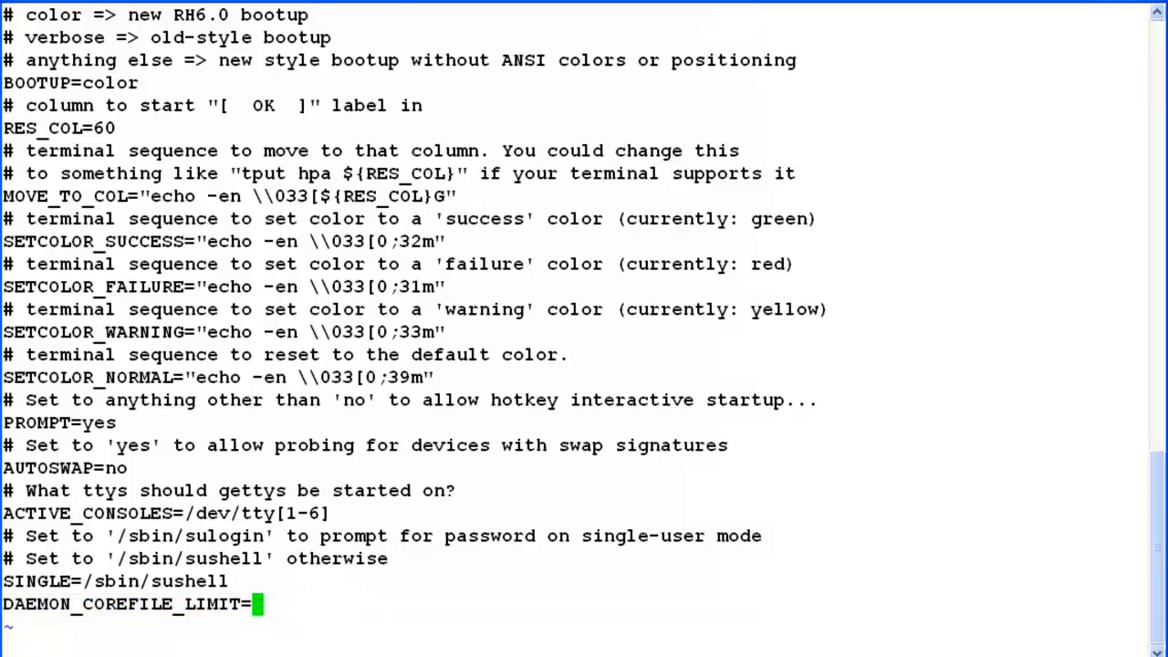
pyautogui.write('0')
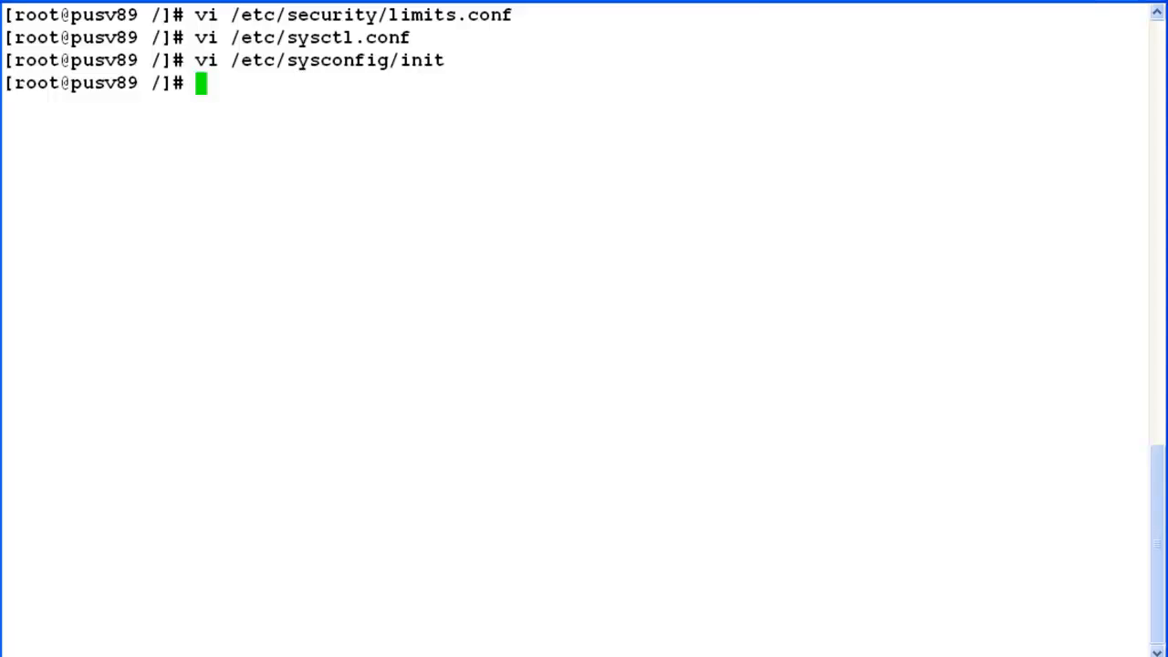
# Step: Enter ulimit -c 0 at the root shell to disable core dumps
pyautogui.write('u')
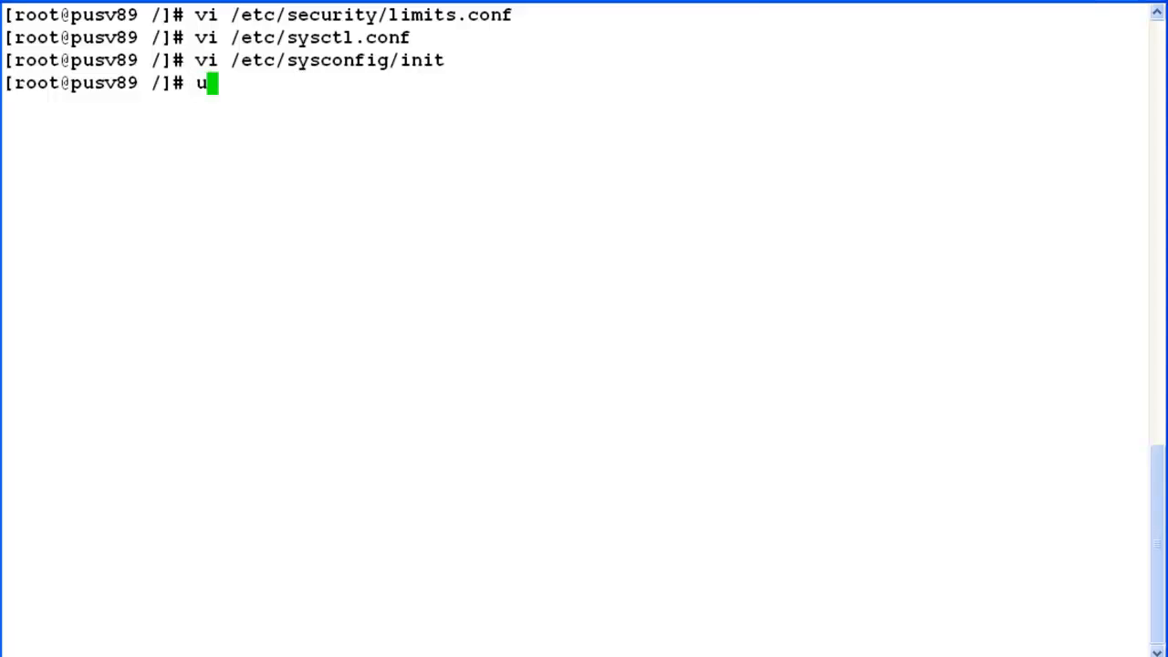
pyautogui.write('limit -c')
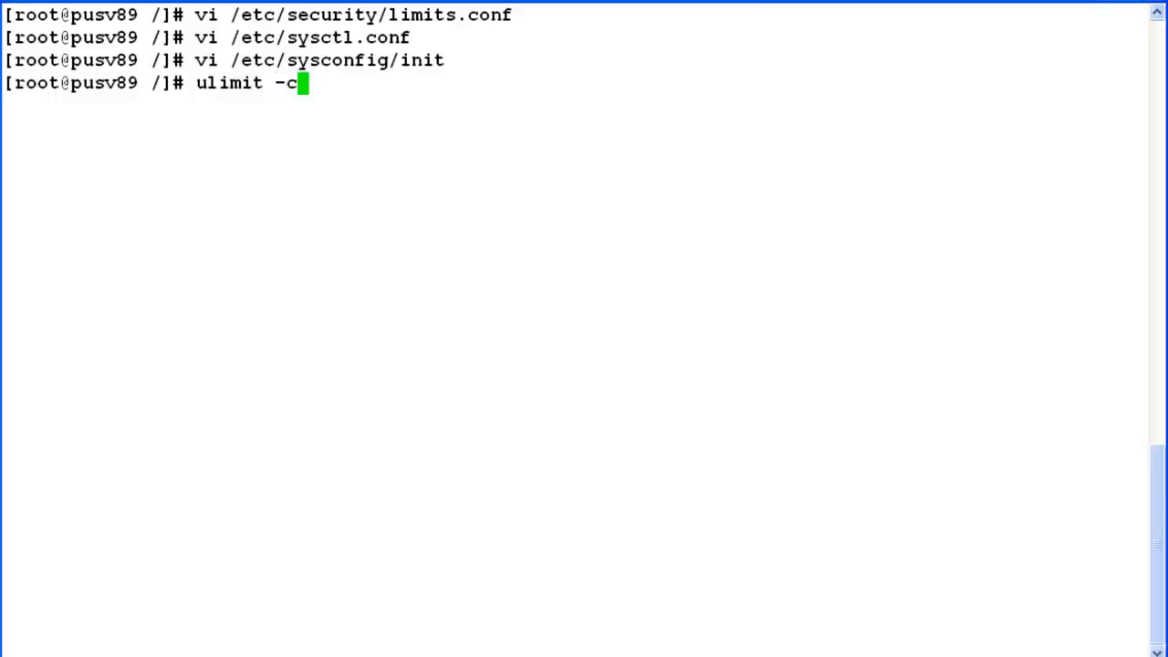
pyautogui.write('0')
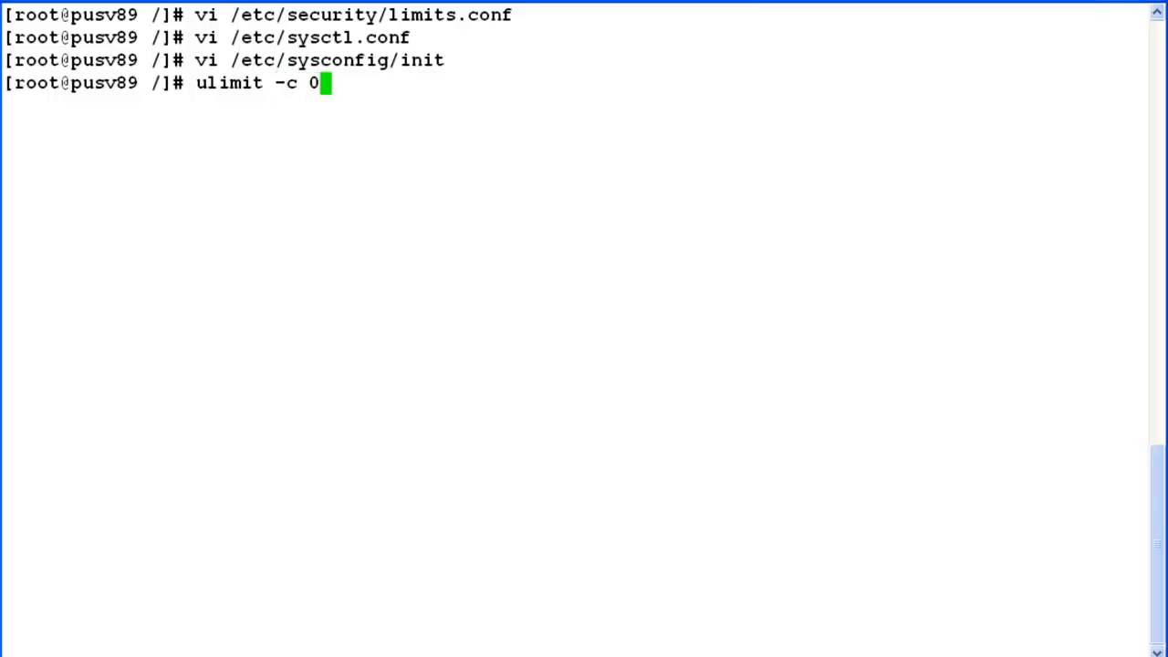